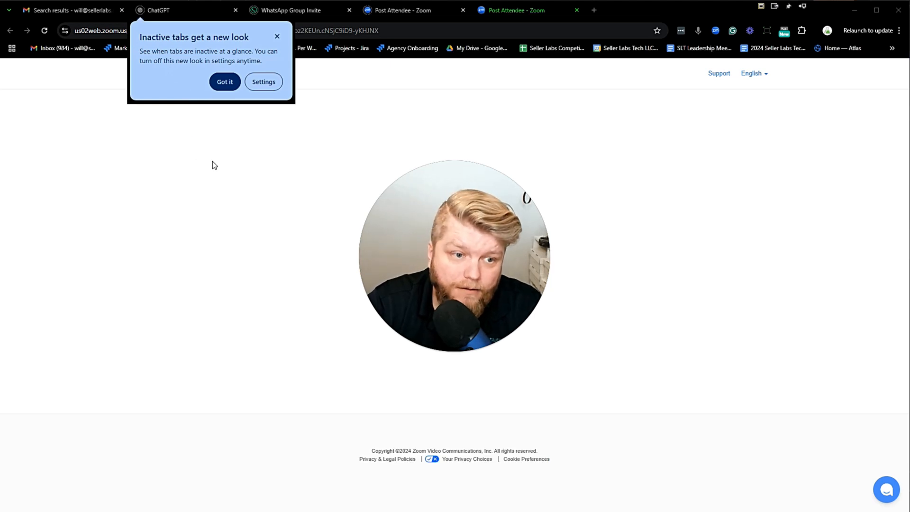
{"action": "mouse_move", "coordinate": [260, 161]}
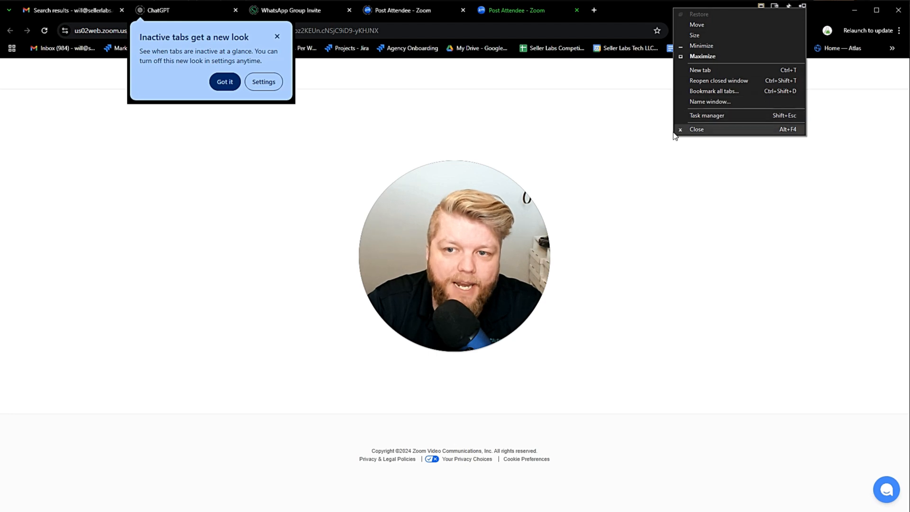
Review Task Manager processes ranked by memory footprint, then by CPU, surfacing the GPU and browser processes.
{"action": "left_click", "coordinate": [707, 115]}
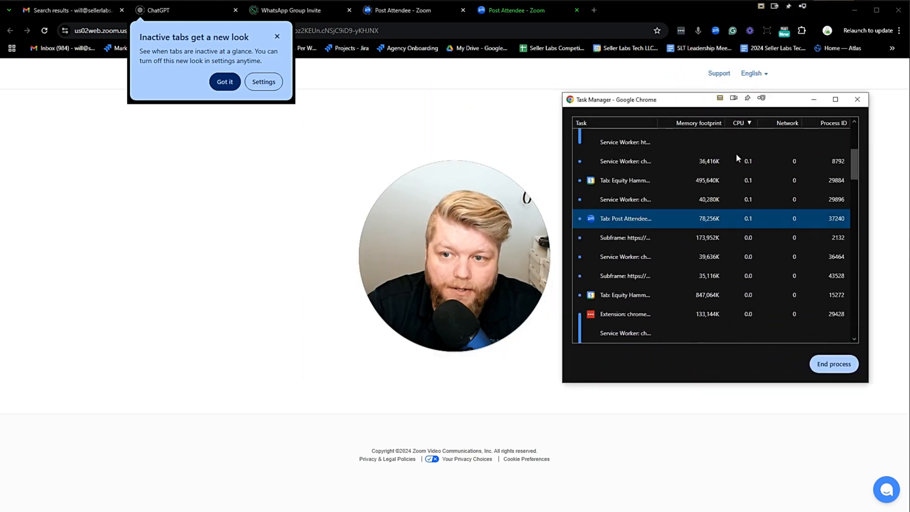
{"action": "left_click", "coordinate": [699, 123]}
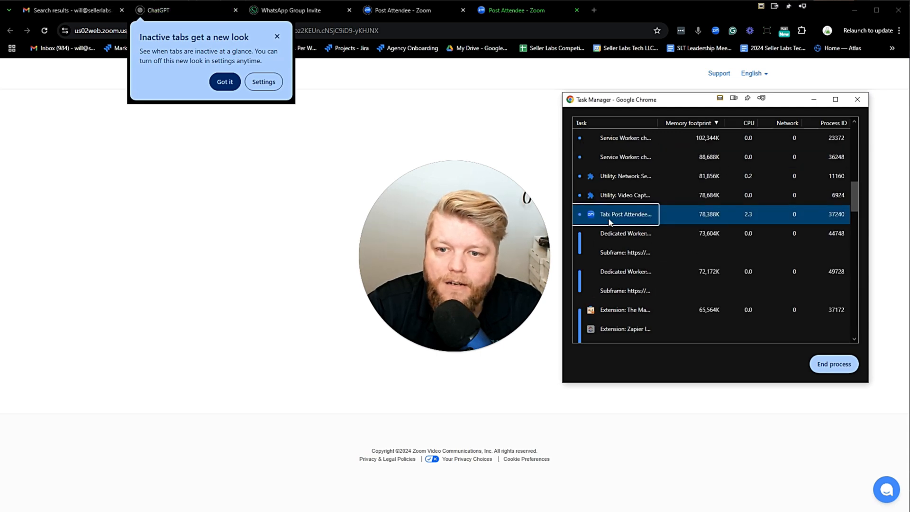
{"action": "scroll", "scroll_direction": "down", "scroll_amount": 3}
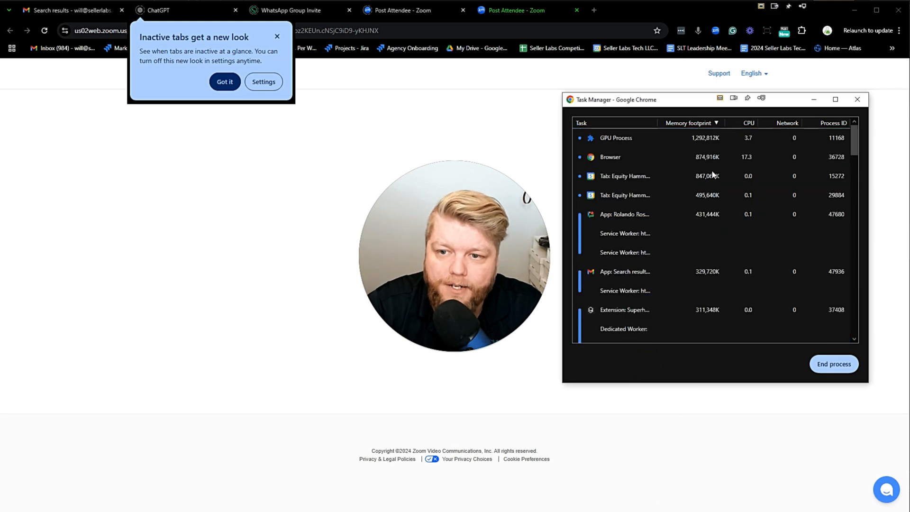
{"action": "left_click", "coordinate": [739, 122]}
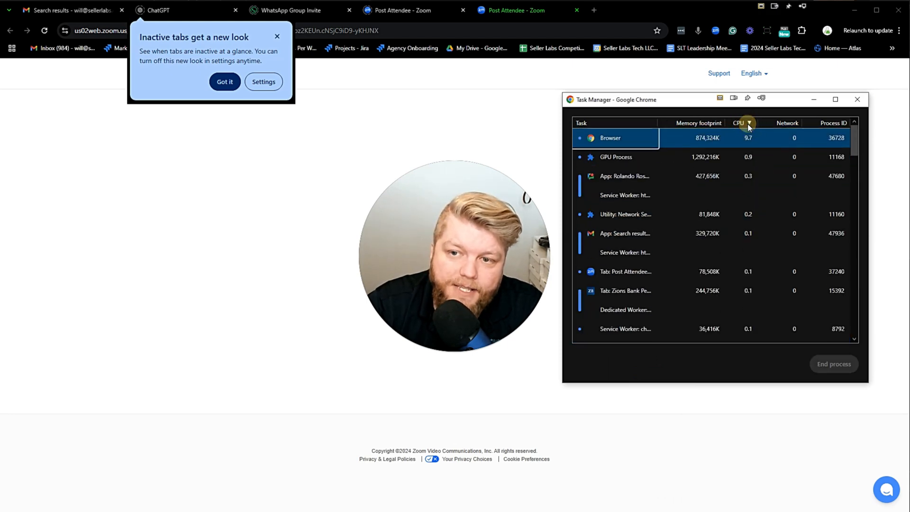
{"action": "left_click", "coordinate": [739, 123]}
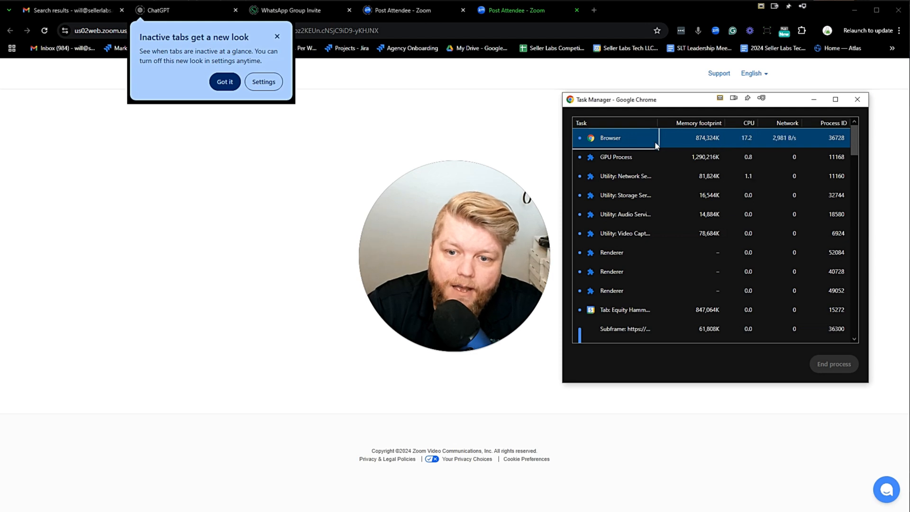
{"action": "scroll", "scroll_direction": "down", "scroll_amount": 3}
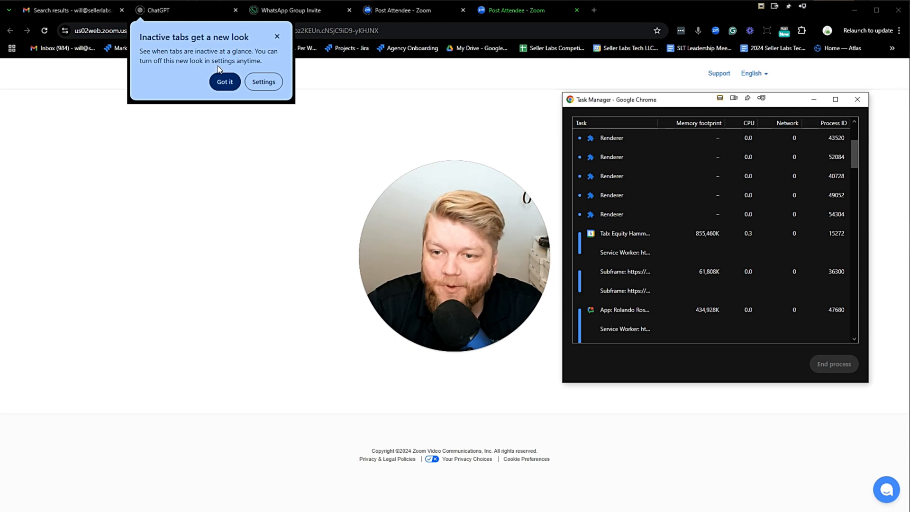
{"action": "mouse_move", "coordinate": [243, 68]}
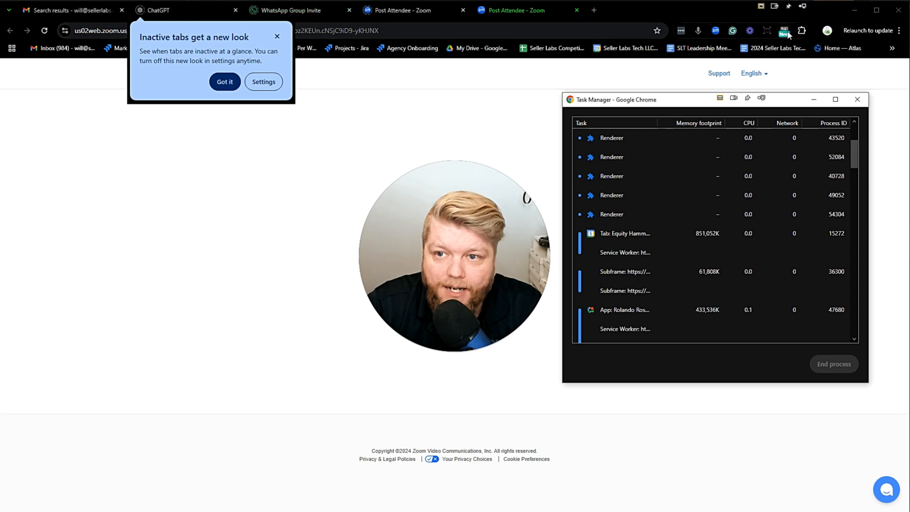
Check the installed extensions, then search Google for 'marvelous suspender' in a new tab.
{"action": "left_click", "coordinate": [803, 30]}
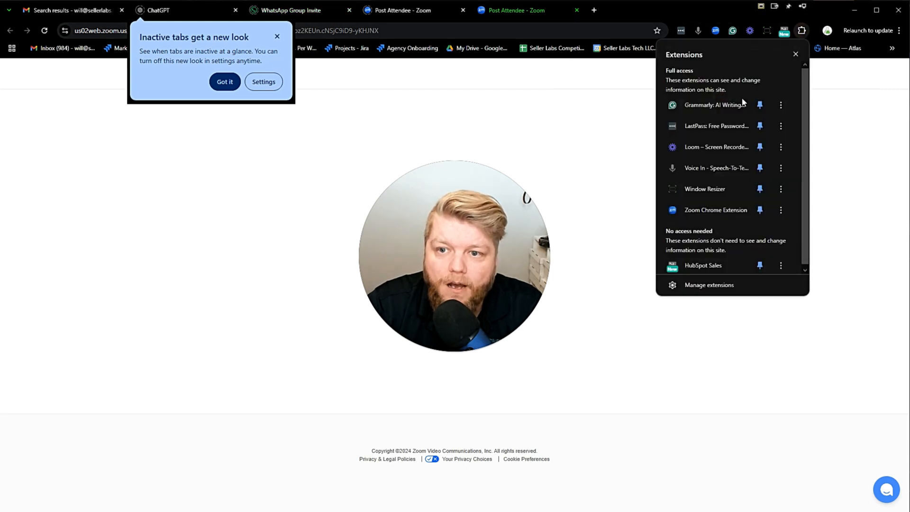
{"action": "mouse_move", "coordinate": [593, 9]}
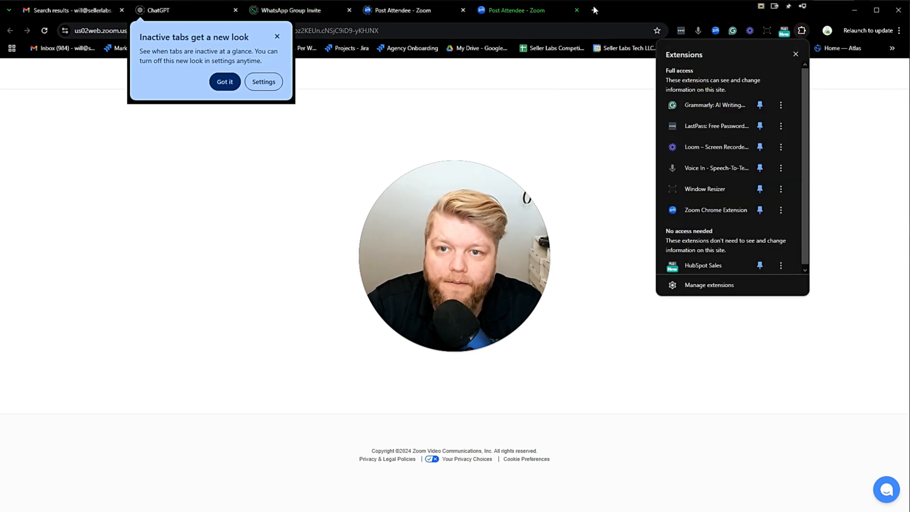
{"action": "left_click", "coordinate": [707, 9]}
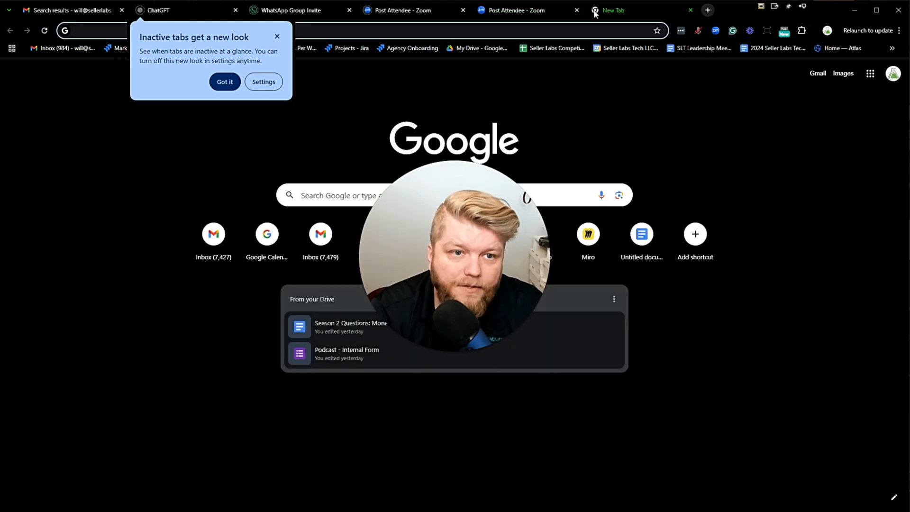
{"action": "type", "text": "marvelous"}
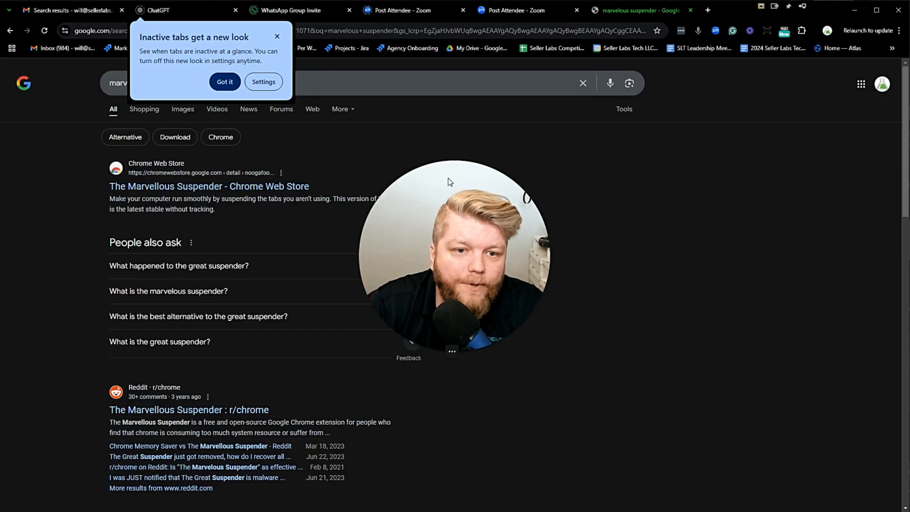
{"action": "left_click", "coordinate": [209, 187]}
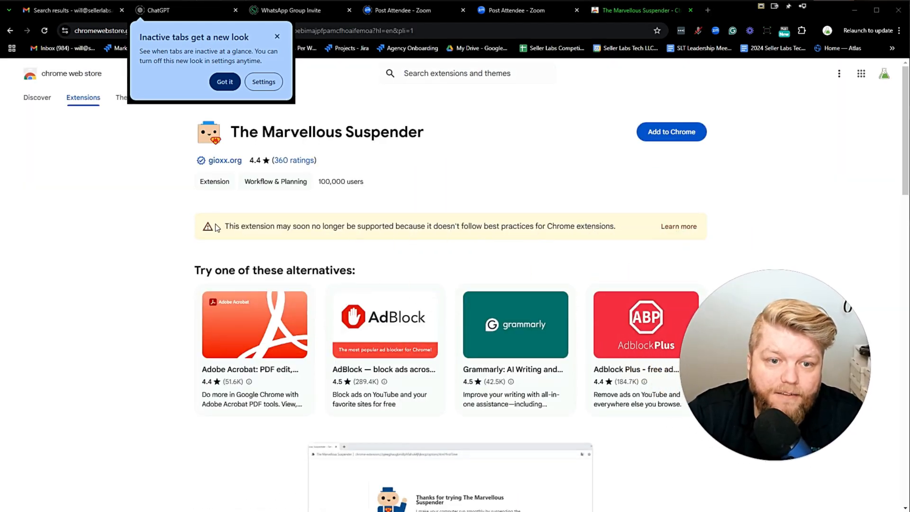
{"action": "mouse_move", "coordinate": [450, 302]}
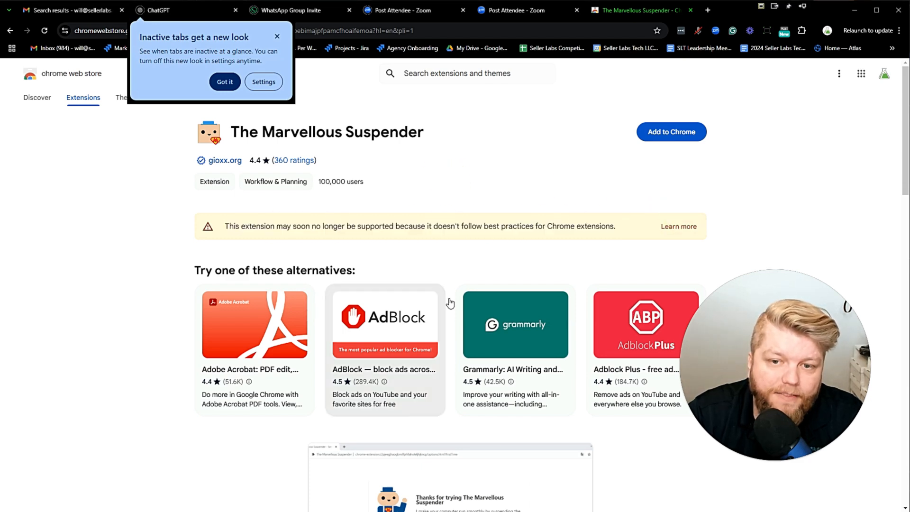
{"action": "scroll", "scroll_direction": "down", "scroll_amount": 3}
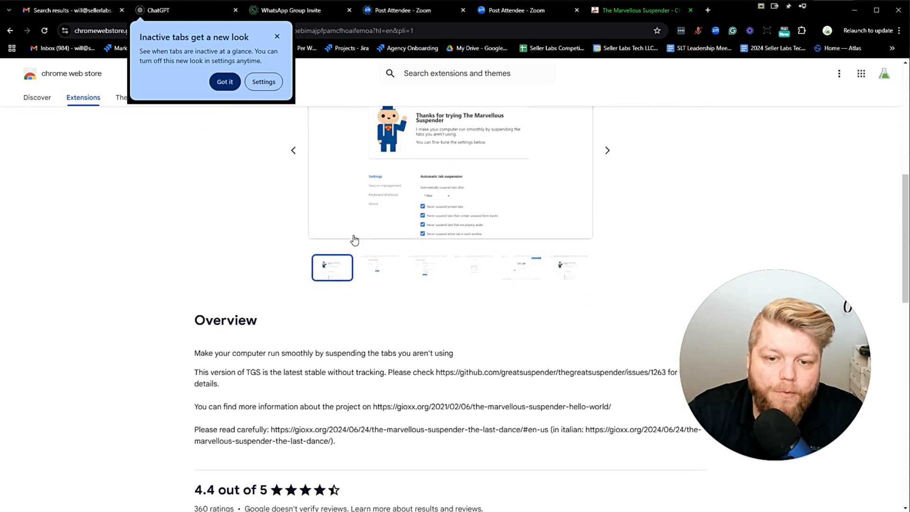
{"action": "scroll", "scroll_direction": "down", "scroll_amount": 3}
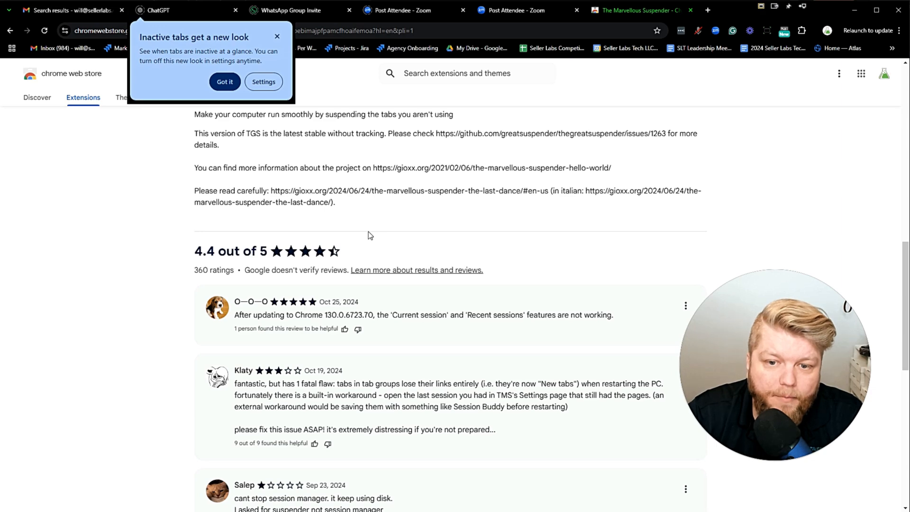
{"action": "mouse_move", "coordinate": [378, 233]}
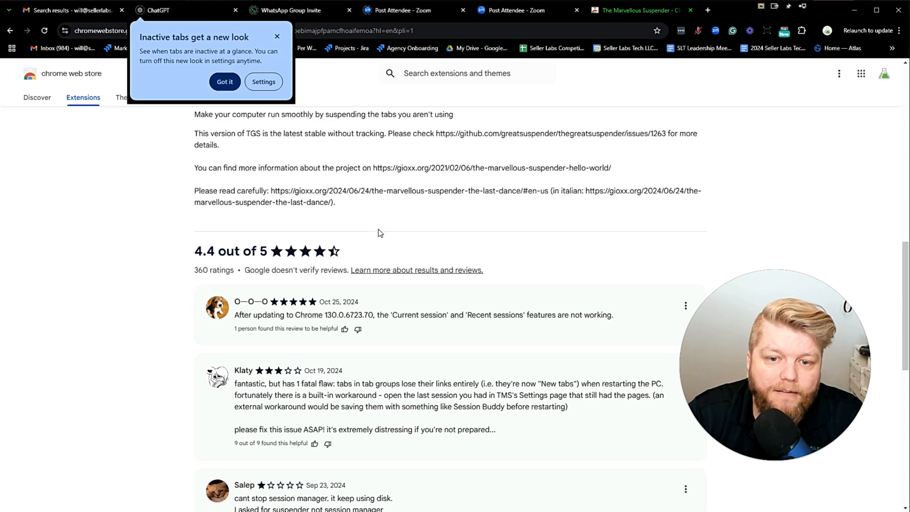
{"action": "scroll", "scroll_direction": "up", "scroll_amount": 3}
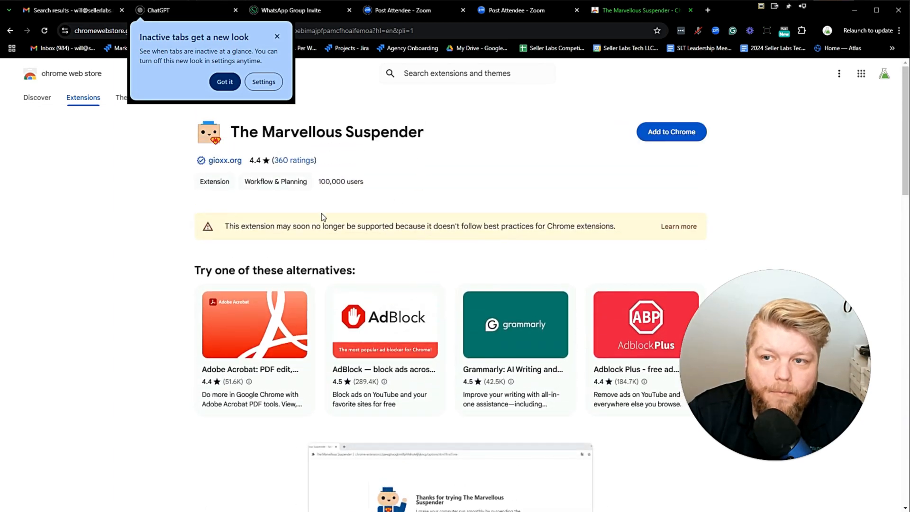
{"action": "mouse_move", "coordinate": [297, 203]}
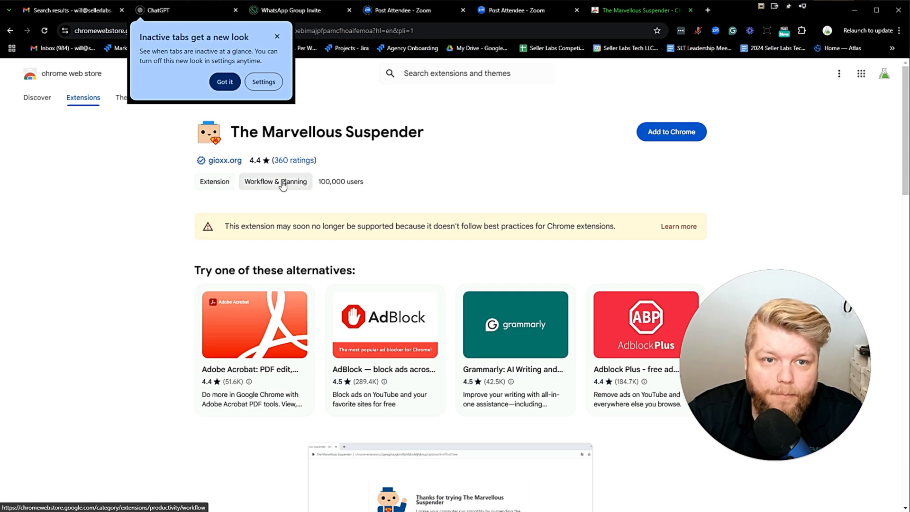
{"action": "mouse_move", "coordinate": [311, 266]}
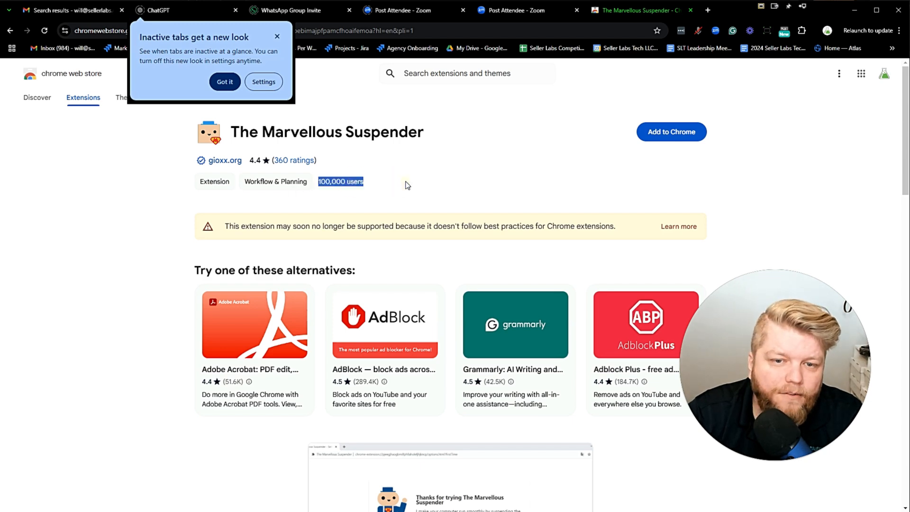
{"action": "mouse_move", "coordinate": [244, 149]}
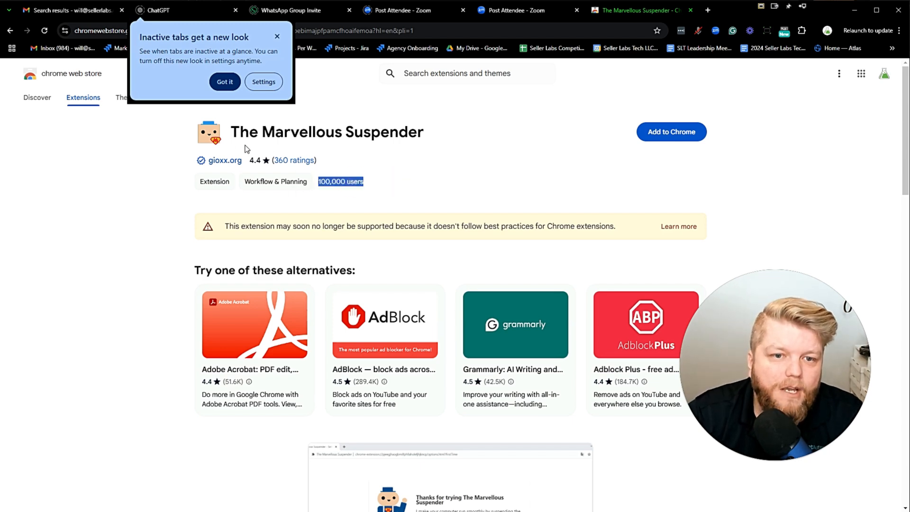
{"action": "mouse_move", "coordinate": [224, 160]}
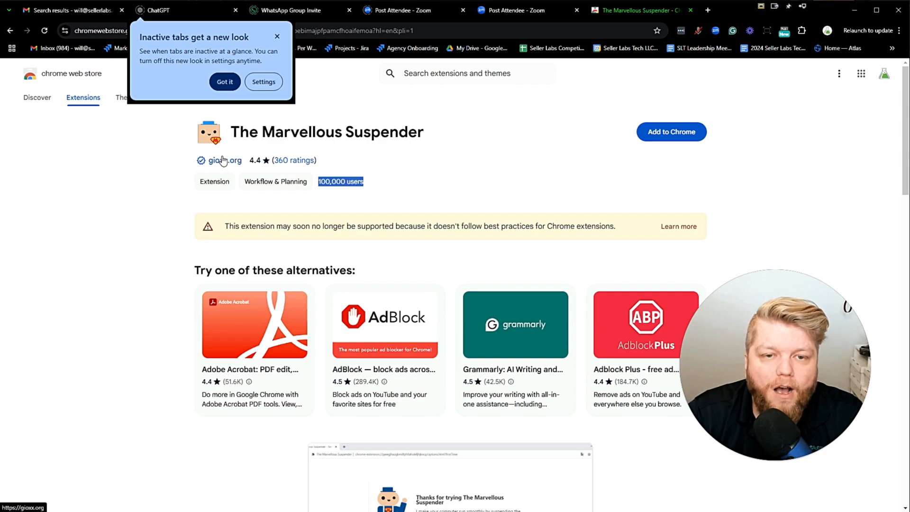
{"action": "scroll", "scroll_direction": "down", "scroll_amount": 3}
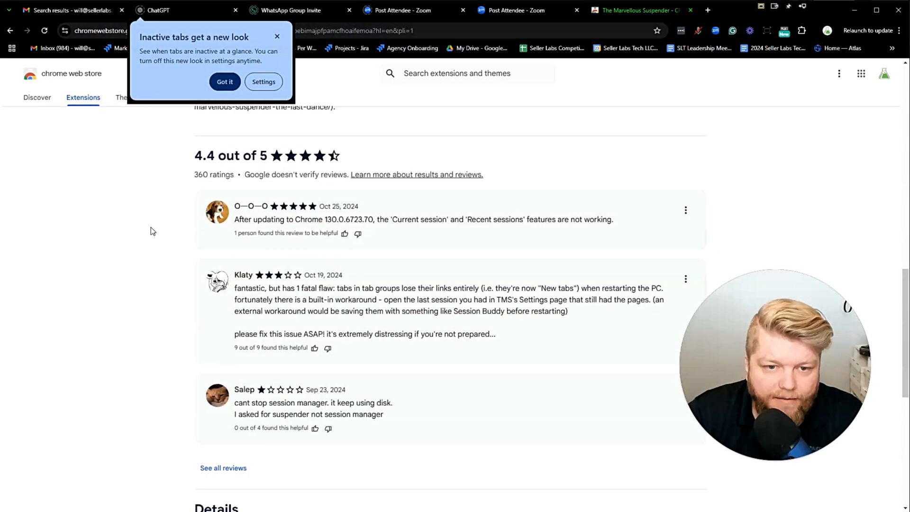
{"action": "scroll", "scroll_direction": "up", "scroll_amount": 3}
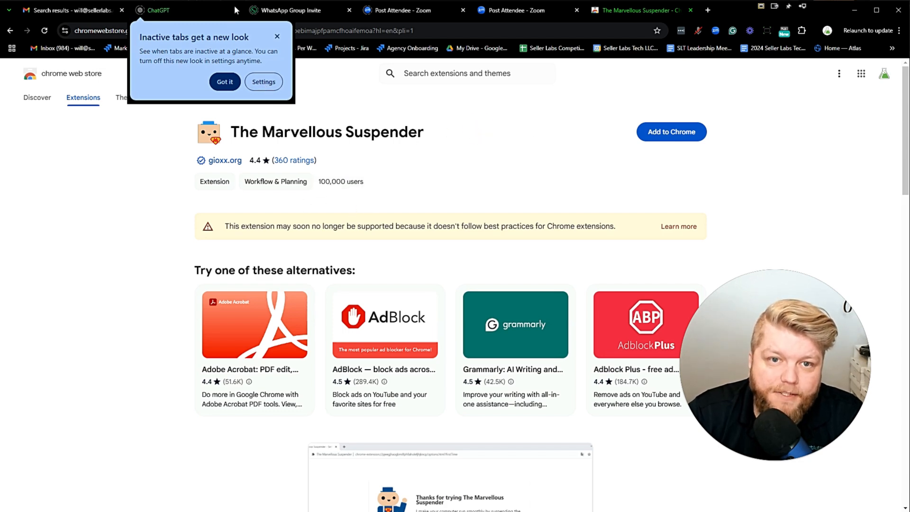
From the WhatsApp invite tab, reopen Task Manager and rank processes by memory footprint.
{"action": "left_click", "coordinate": [290, 10]}
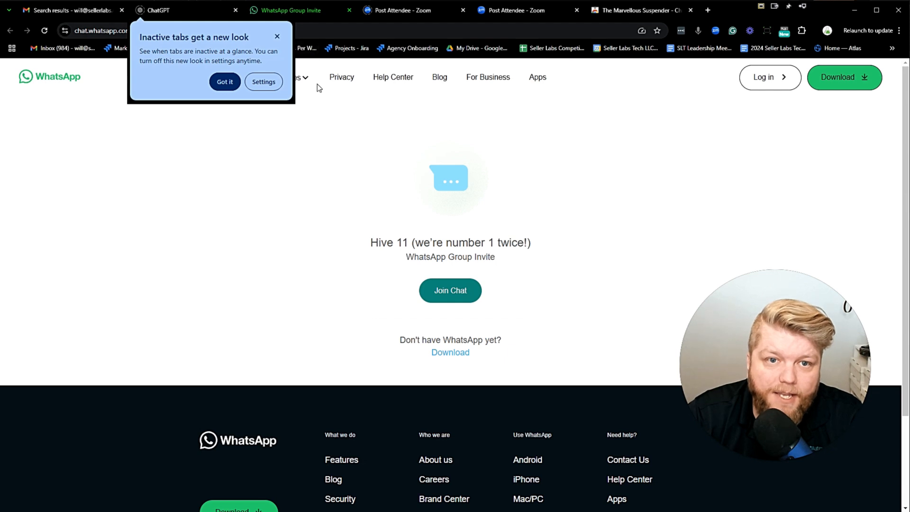
{"action": "mouse_move", "coordinate": [487, 136]}
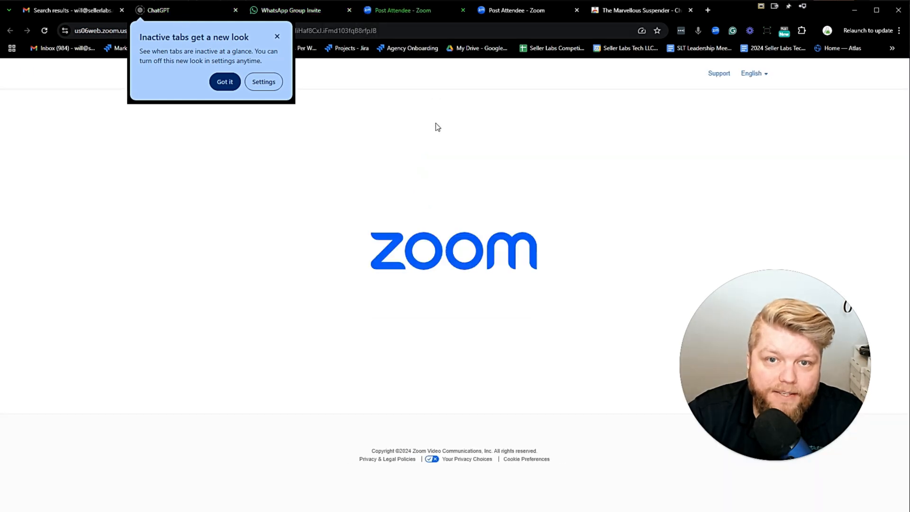
{"action": "right_click", "coordinate": [854, 8]}
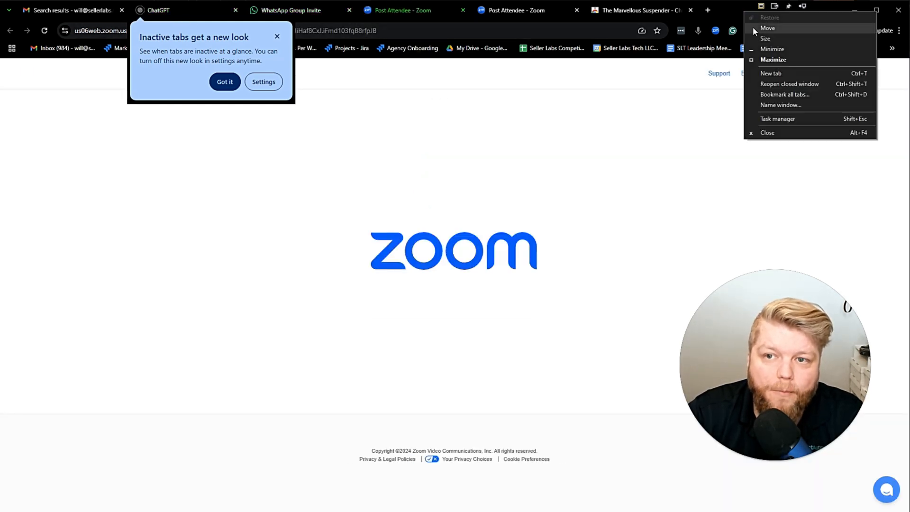
{"action": "left_click", "coordinate": [777, 119]}
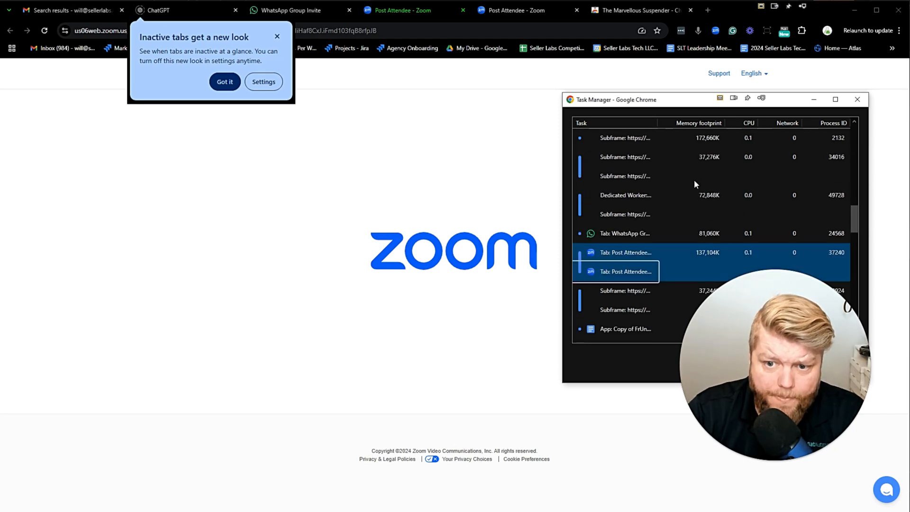
{"action": "mouse_move", "coordinate": [509, 172]}
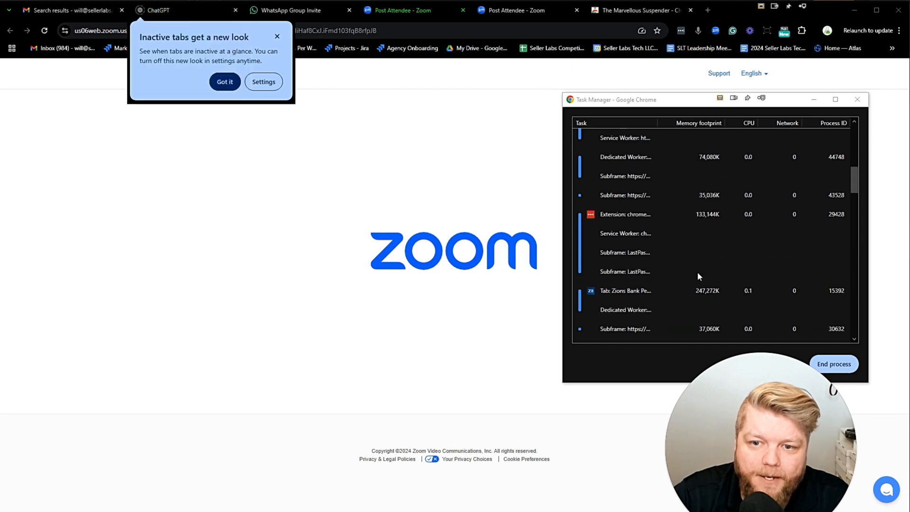
{"action": "left_click", "coordinate": [691, 122]}
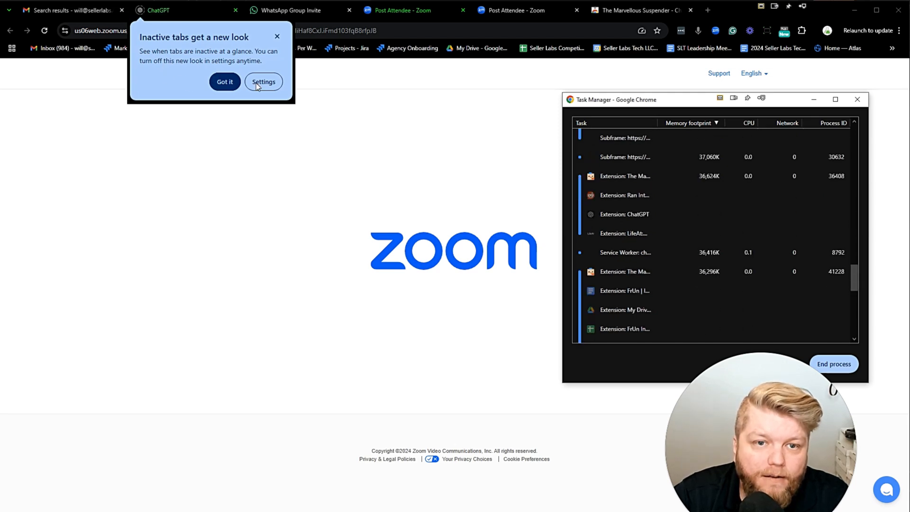
Check the ChatGPT tab's memory in Task Manager and land on the Performance settings page.
{"action": "left_click", "coordinate": [262, 82]}
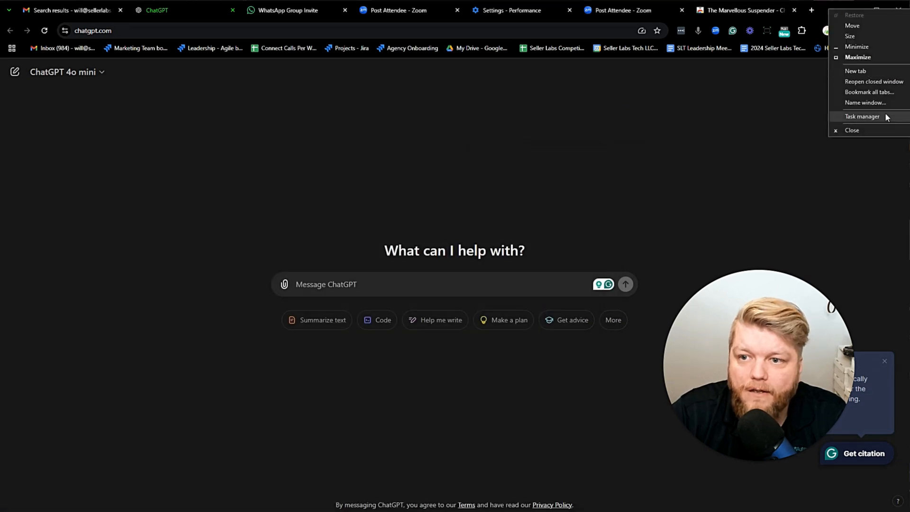
{"action": "left_click", "coordinate": [862, 116]}
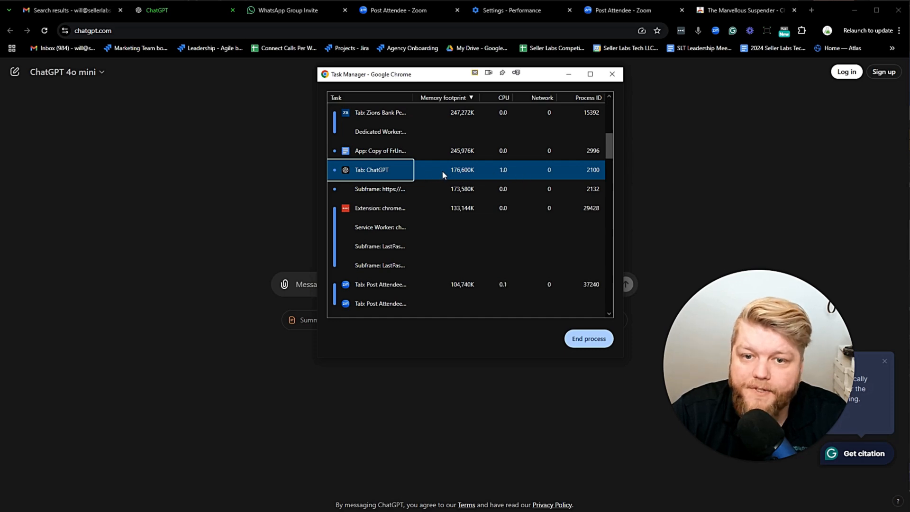
{"action": "mouse_move", "coordinate": [463, 170]}
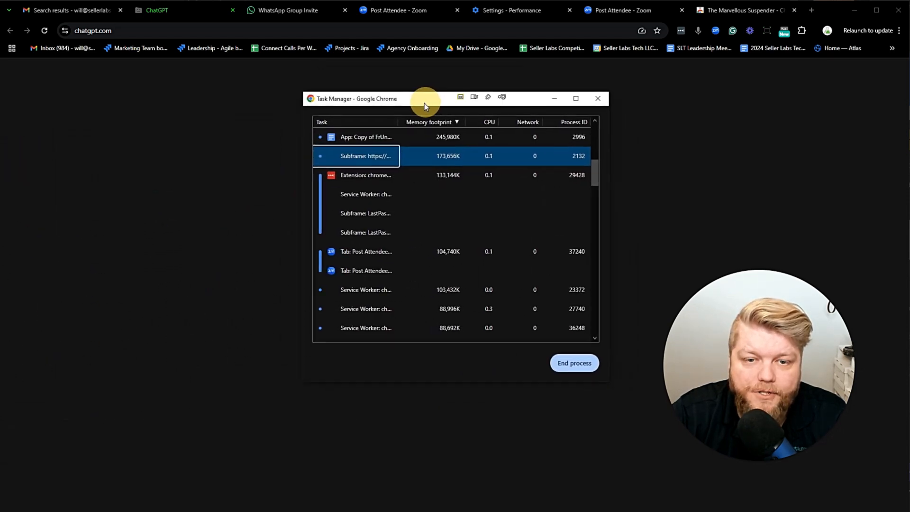
{"action": "left_click", "coordinate": [573, 363]}
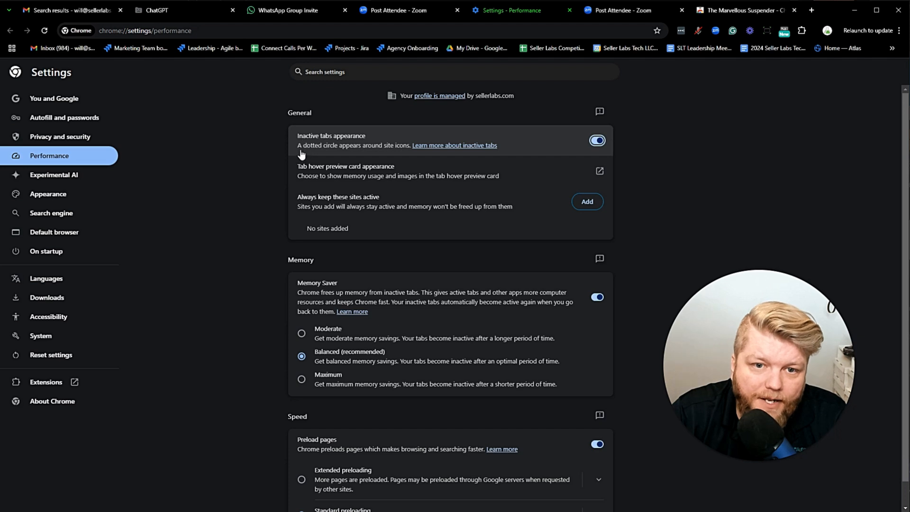
{"action": "mouse_move", "coordinate": [544, 146]}
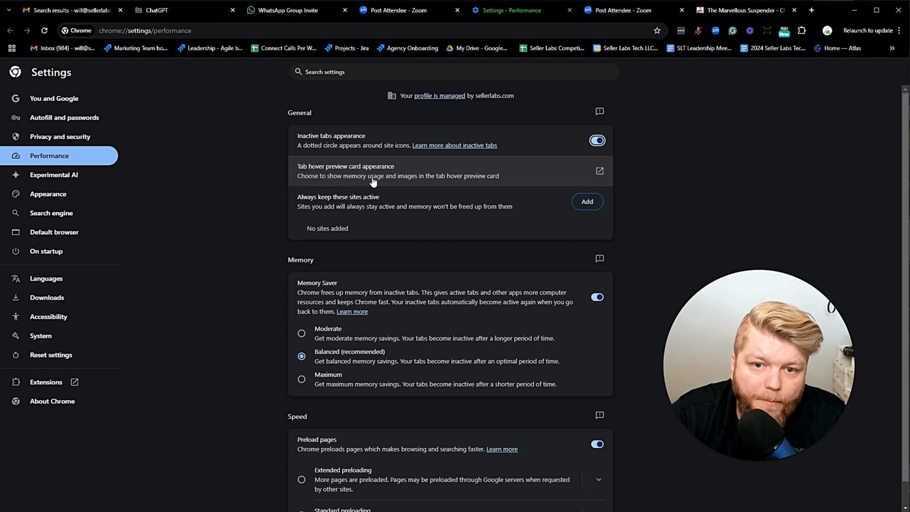
{"action": "left_click", "coordinate": [49, 193]}
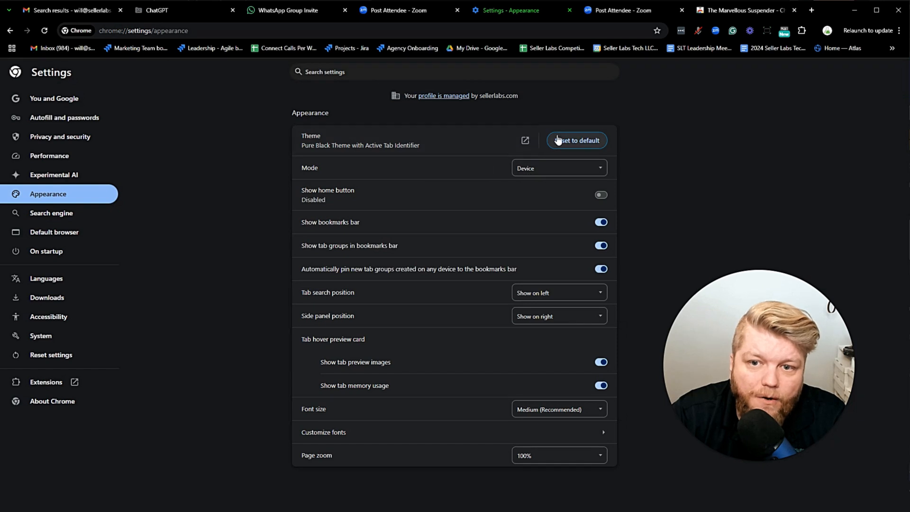
{"action": "mouse_move", "coordinate": [429, 142]}
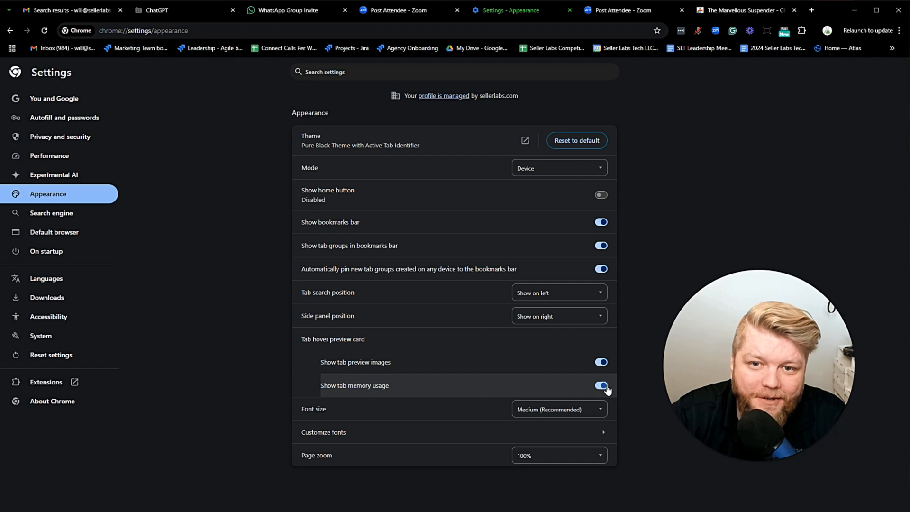
{"action": "left_click", "coordinate": [49, 155]}
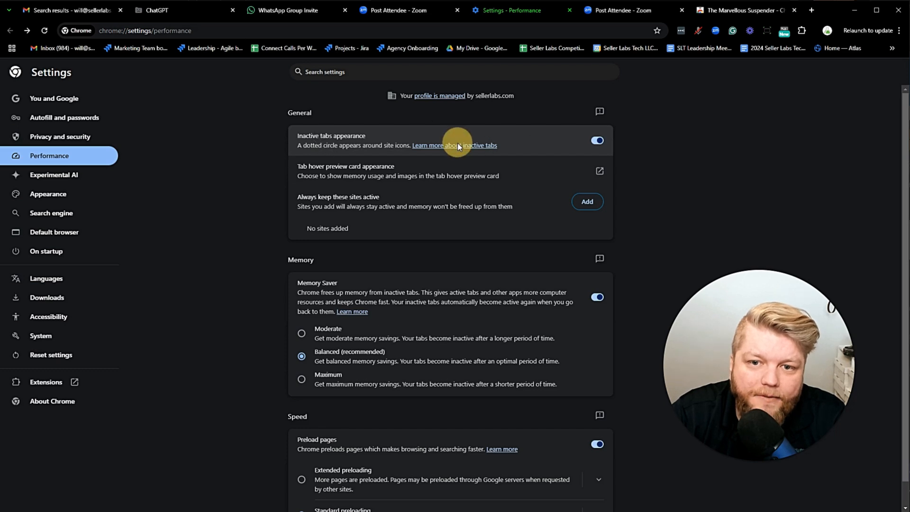
Consult the inactive tabs help article, then return to The Marvellous Suspender store page.
{"action": "left_click", "coordinate": [454, 146]}
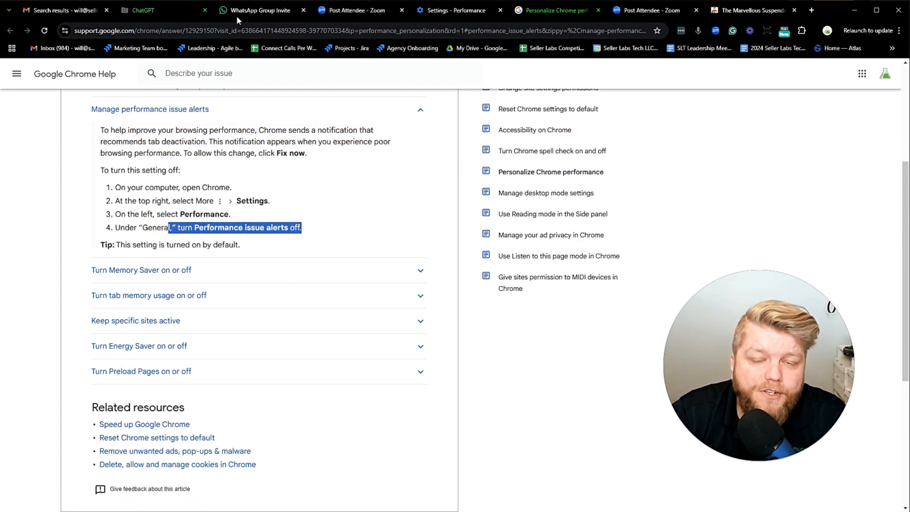
{"action": "left_click", "coordinate": [749, 10]}
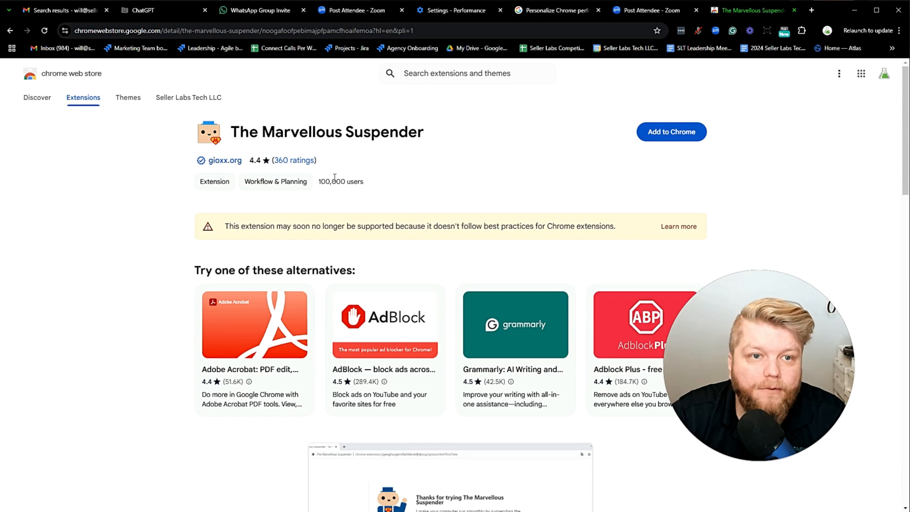
{"action": "mouse_move", "coordinate": [351, 168]}
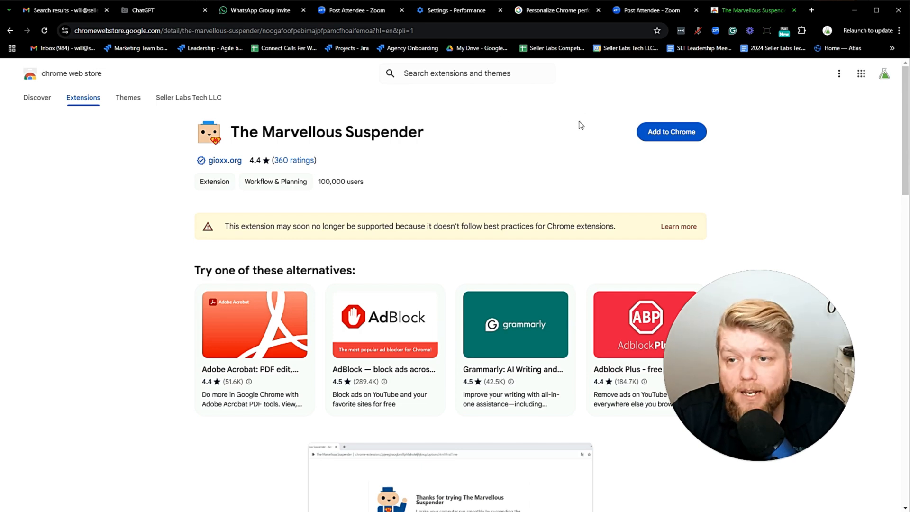
{"action": "mouse_move", "coordinate": [571, 194]}
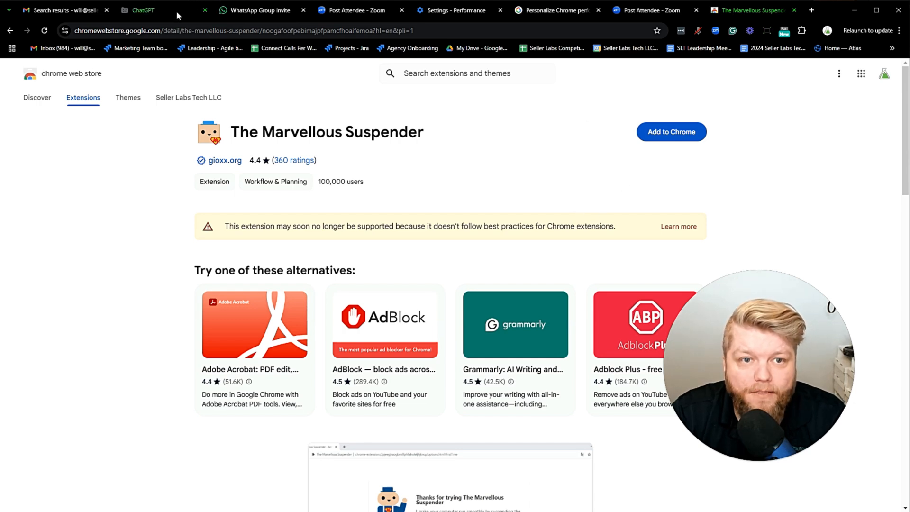
{"action": "mouse_move", "coordinate": [629, 62]}
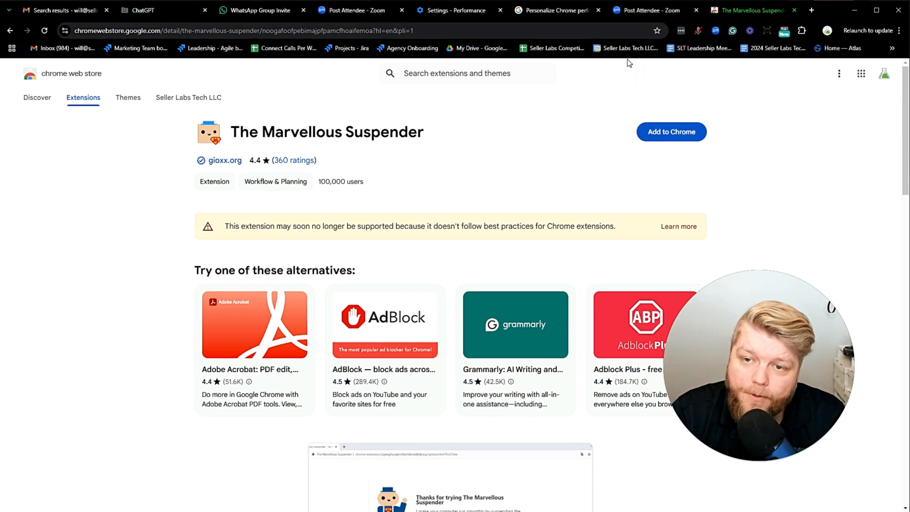